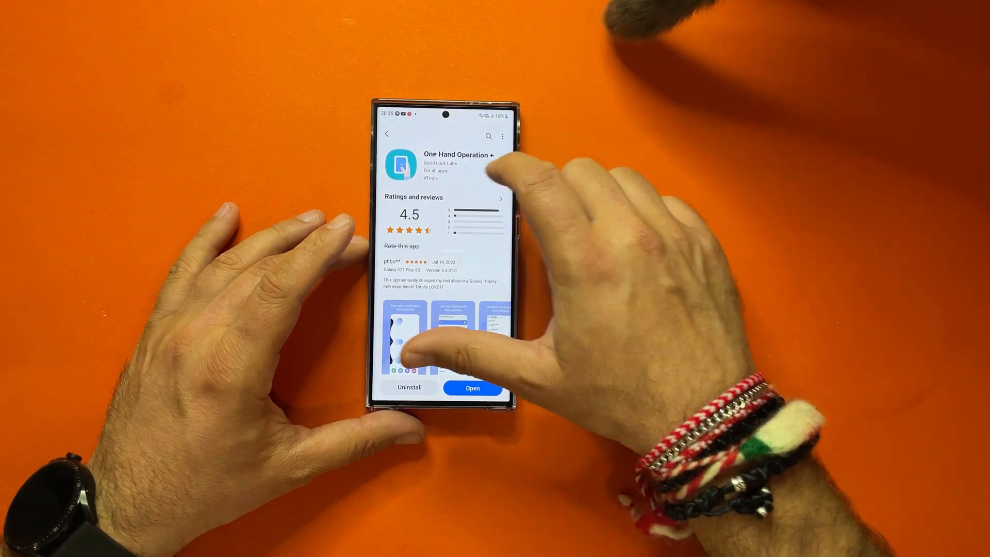
- Bring up the left handle's swipe action list, Back key selected, and scroll past Widgets pop-up to Quick tools, Task switcher and Hide handle
{"action": "scroll", "scroll_direction": "up", "scroll_amount": 3}
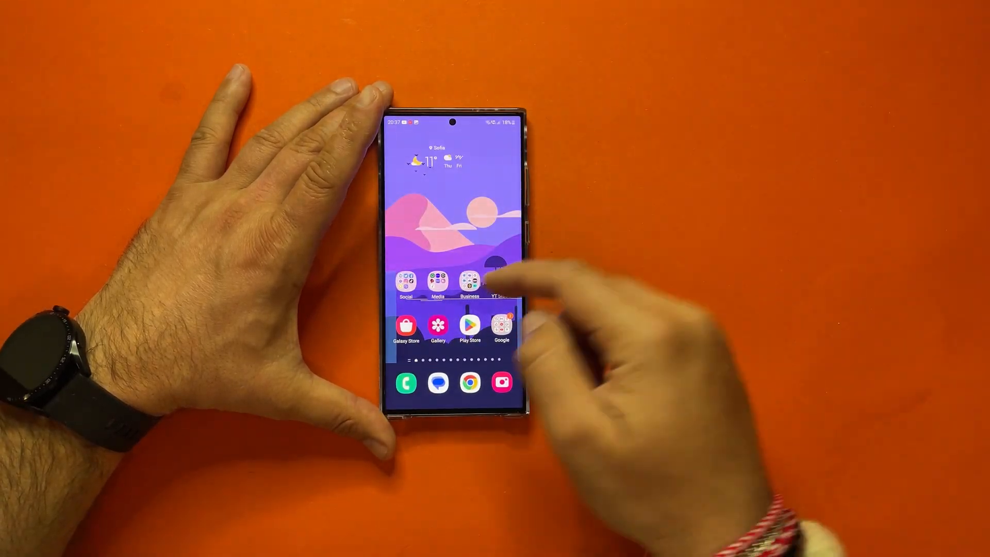
{"action": "left_click", "coordinate": [501, 280]}
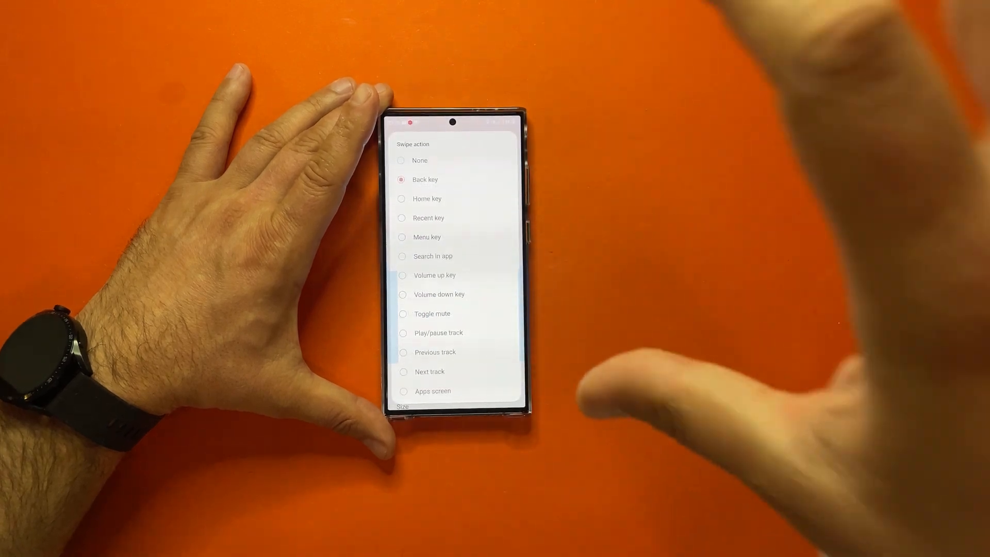
{"action": "scroll", "scroll_direction": "down", "scroll_amount": 3}
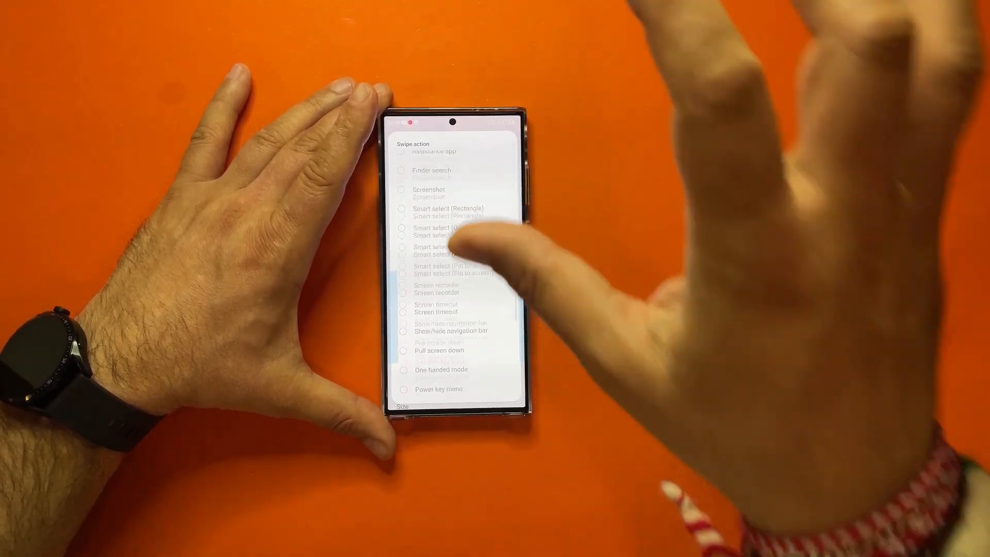
{"action": "scroll", "scroll_direction": "down", "scroll_amount": 3}
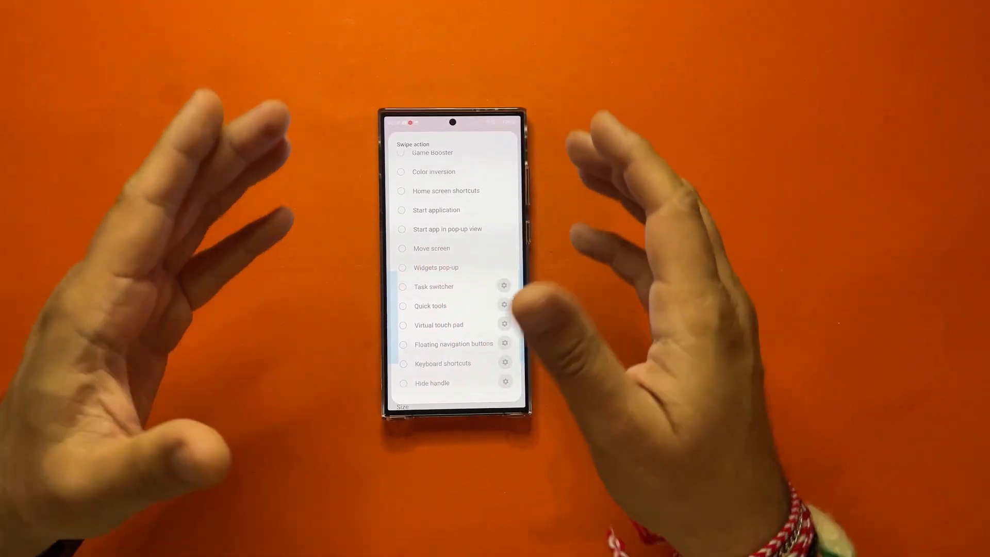